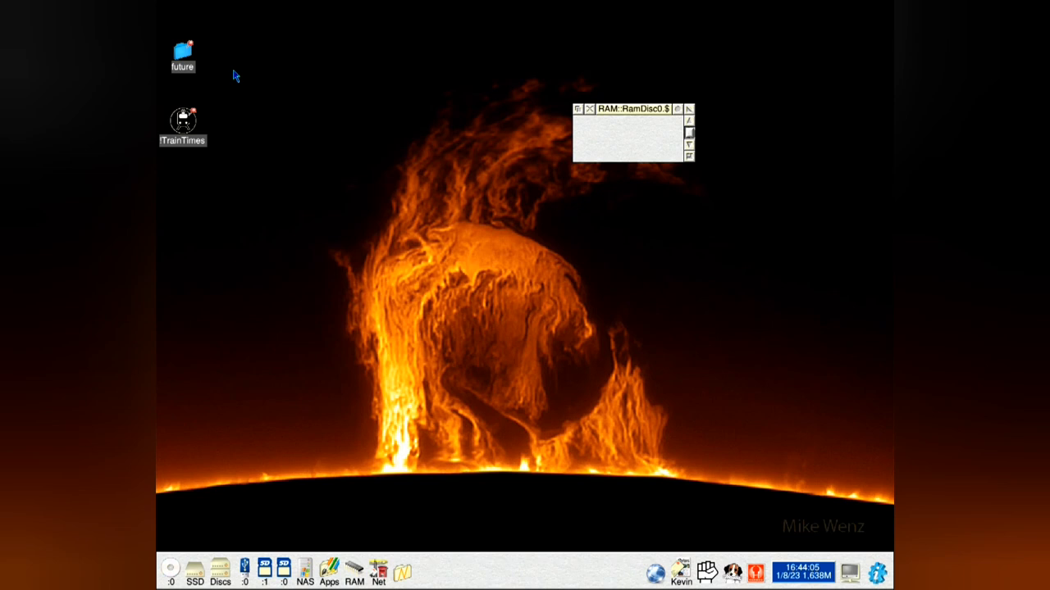
{"action": "mouse_move", "coordinate": [218, 74]}
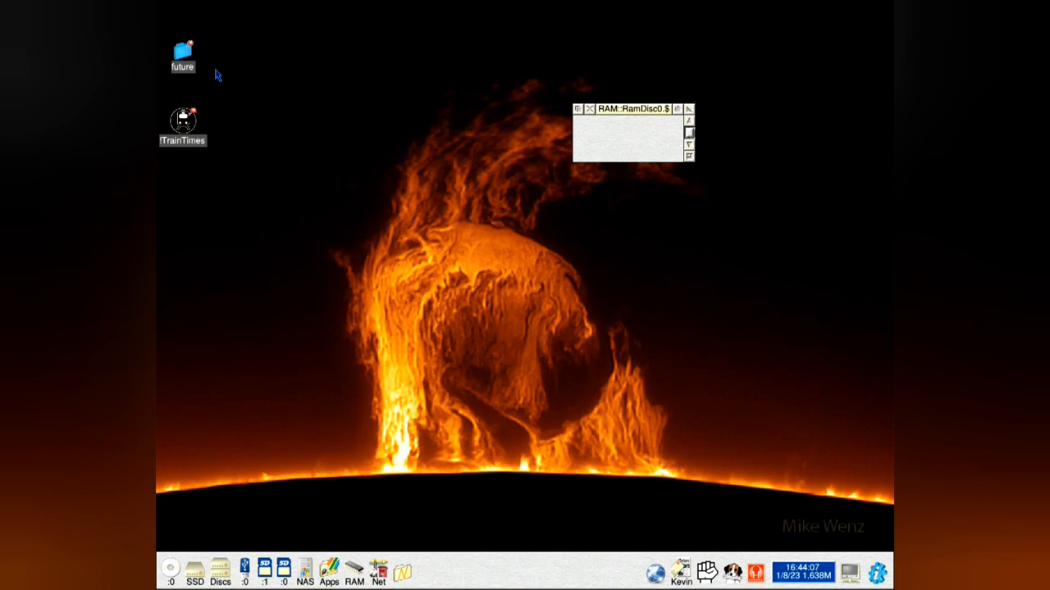
Launch !TrainTimes from the desktop onto the icon bar.
{"action": "double_click", "coordinate": [183, 121]}
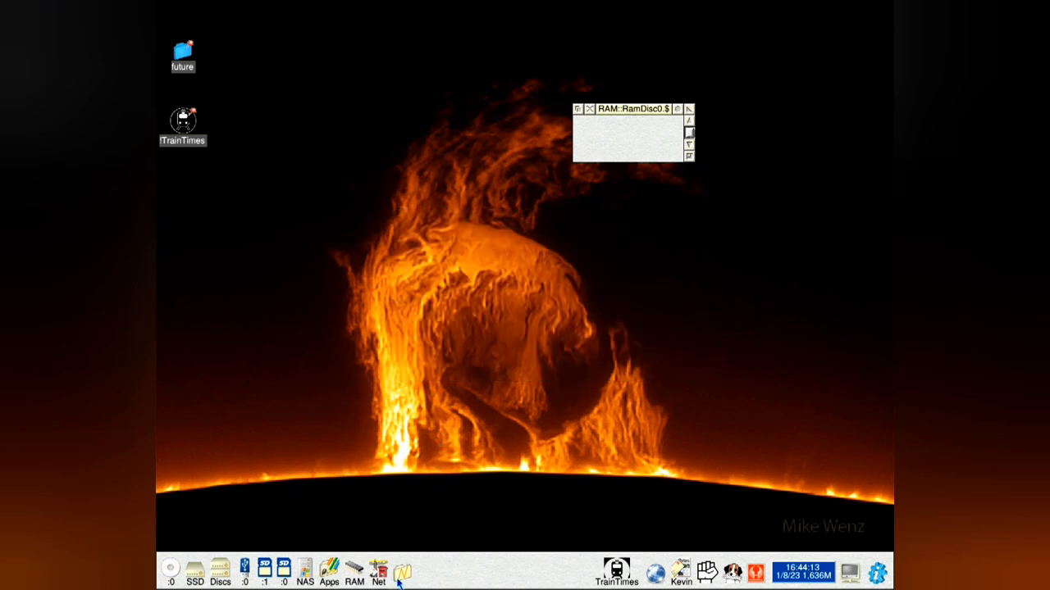
{"action": "mouse_move", "coordinate": [382, 529]}
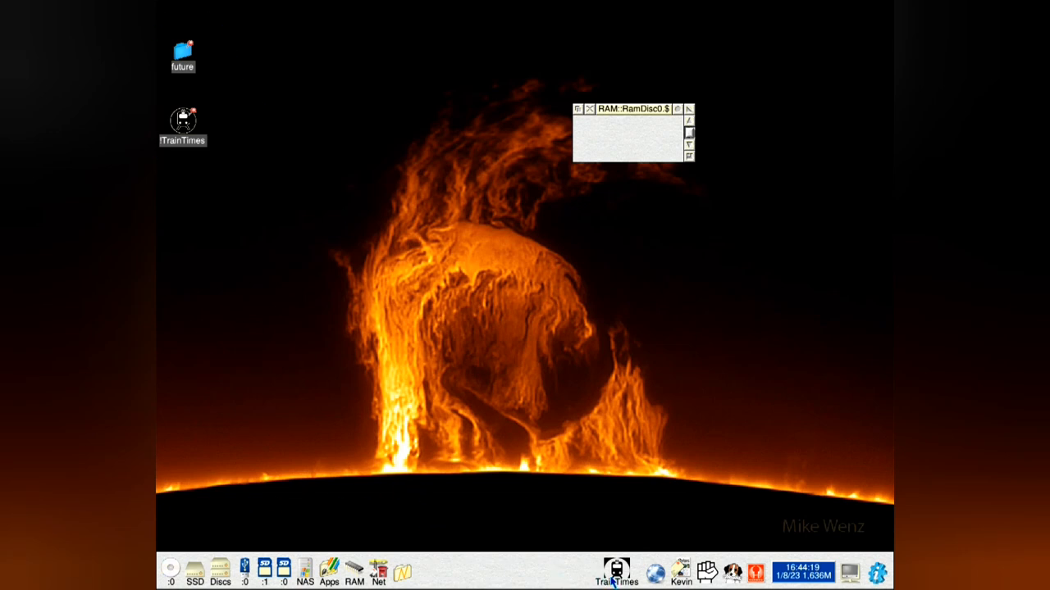
Switch the station to Leeds via Change Station so its departures timetable shows.
{"action": "left_click", "coordinate": [616, 572]}
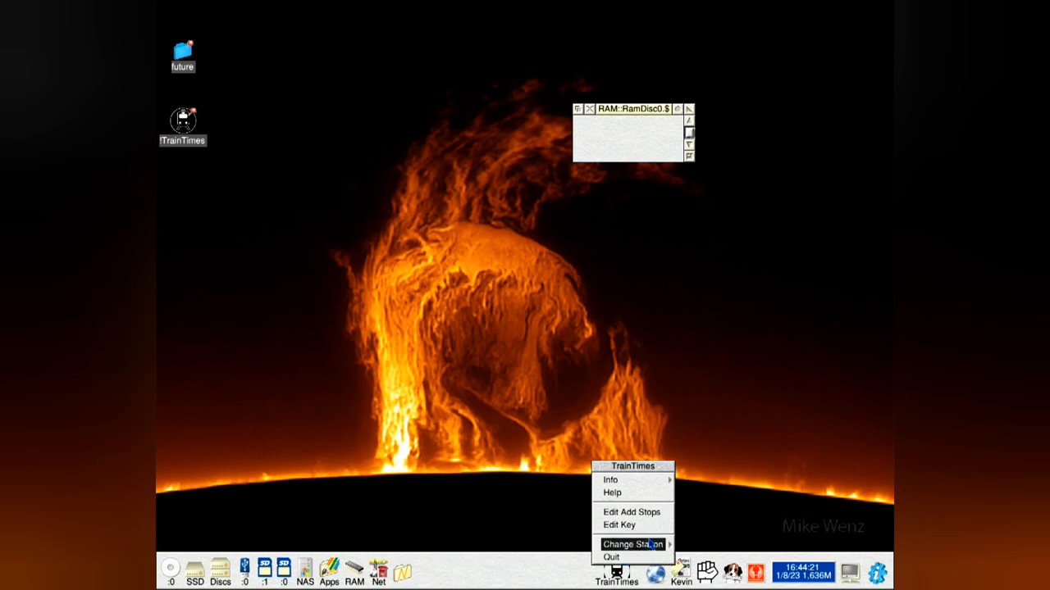
{"action": "left_click", "coordinate": [631, 545]}
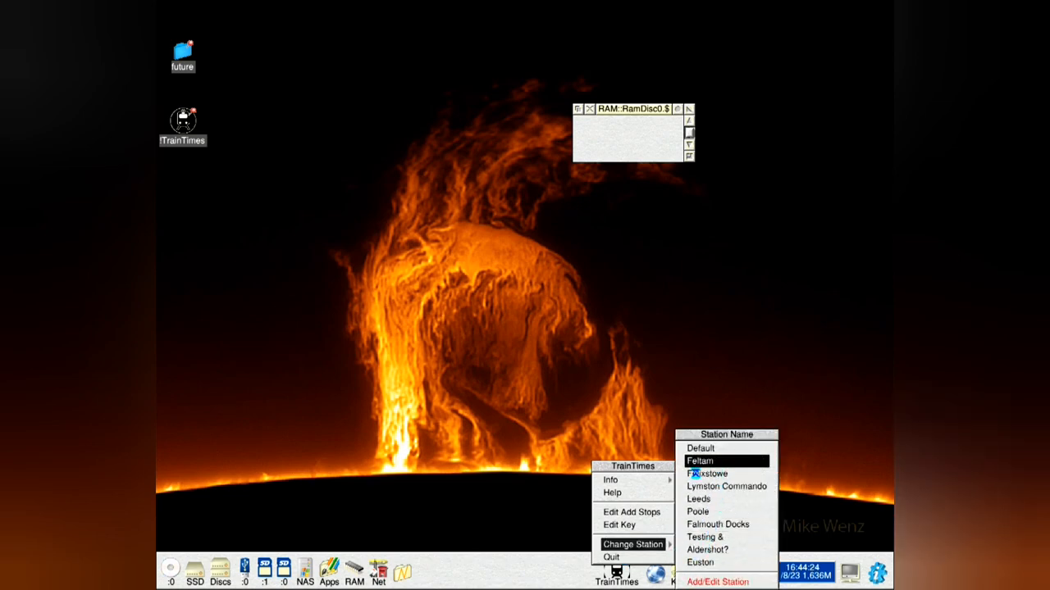
{"action": "left_click", "coordinate": [701, 460]}
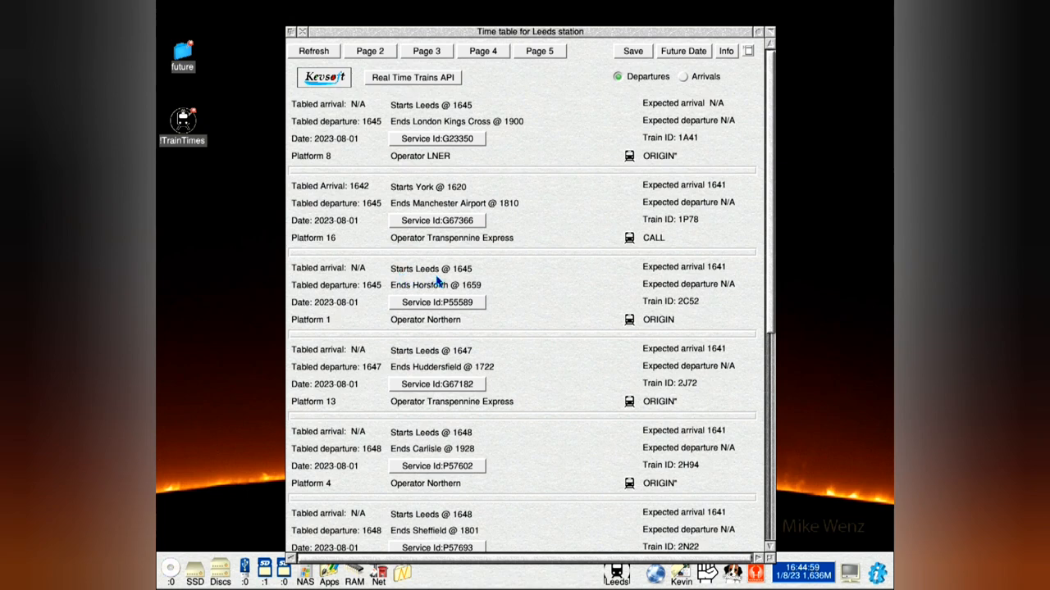
Show Leeds arrivals instead of departures and look through the listed services.
{"action": "left_click", "coordinate": [681, 76]}
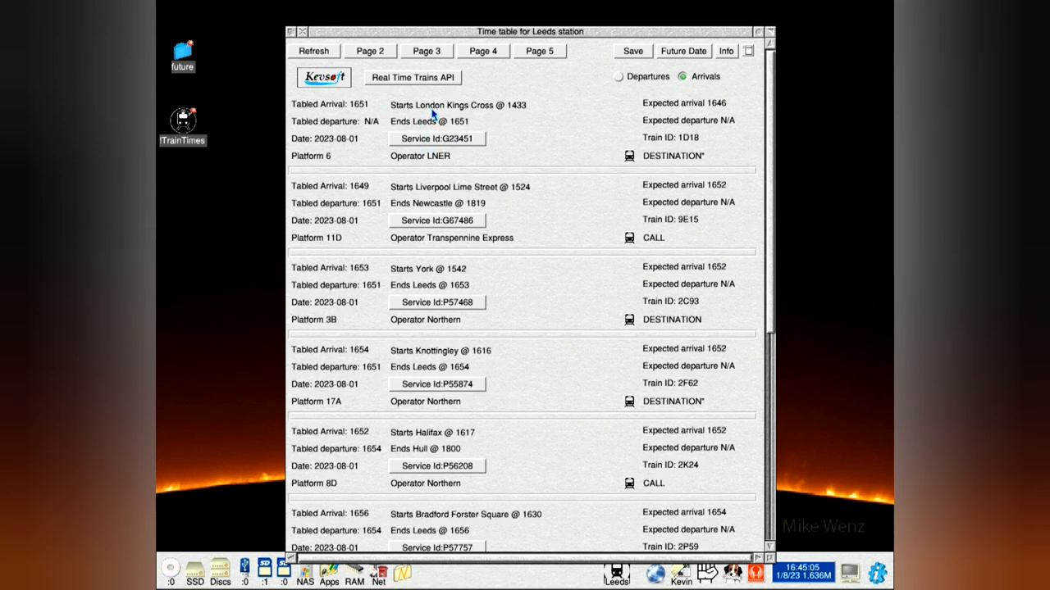
{"action": "mouse_move", "coordinate": [418, 147]}
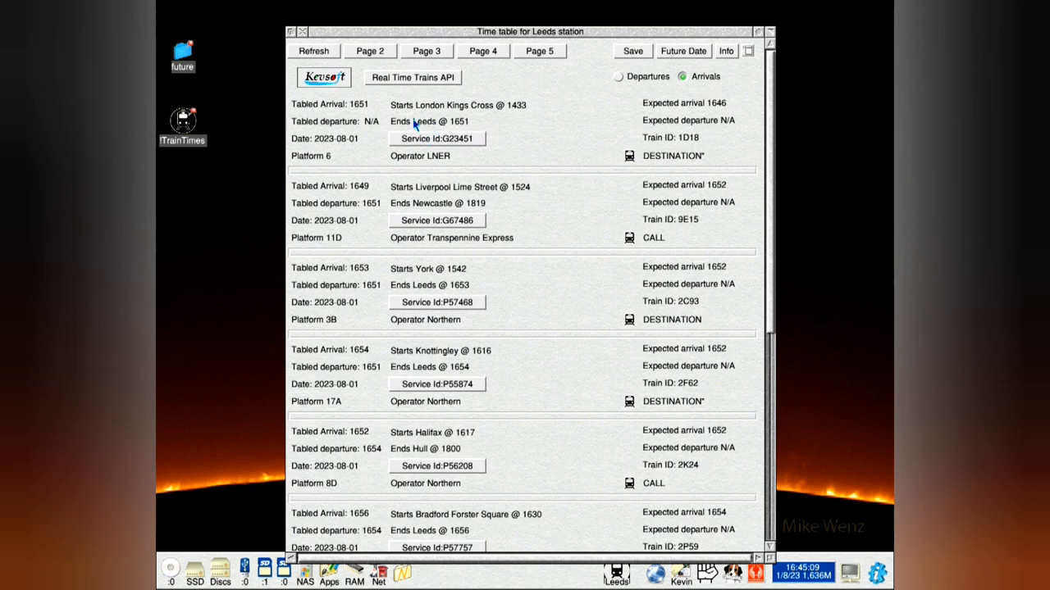
{"action": "mouse_move", "coordinate": [436, 137]}
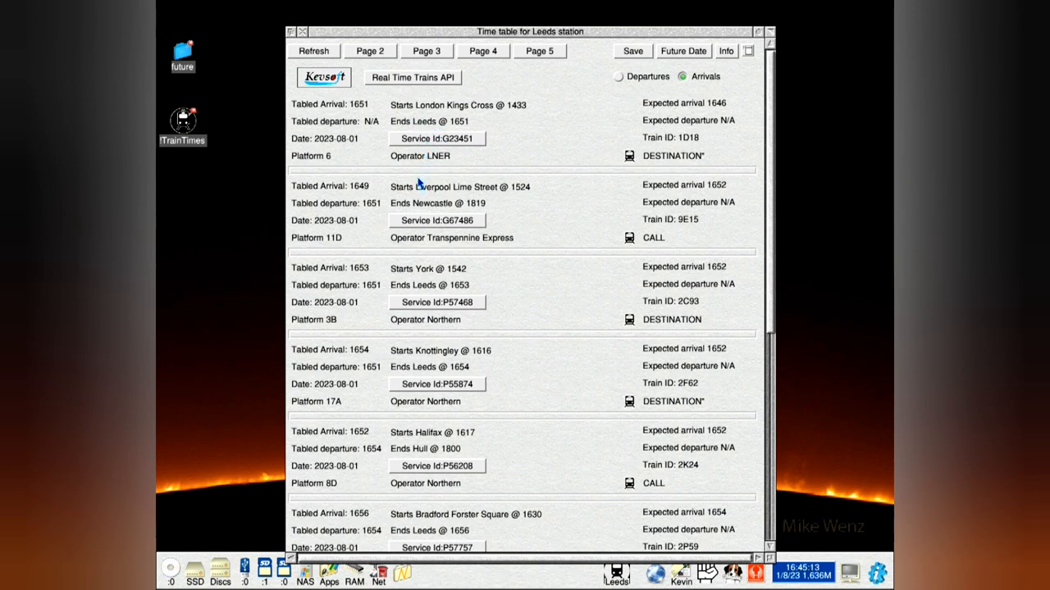
{"action": "scroll", "scroll_direction": "down", "scroll_amount": 3}
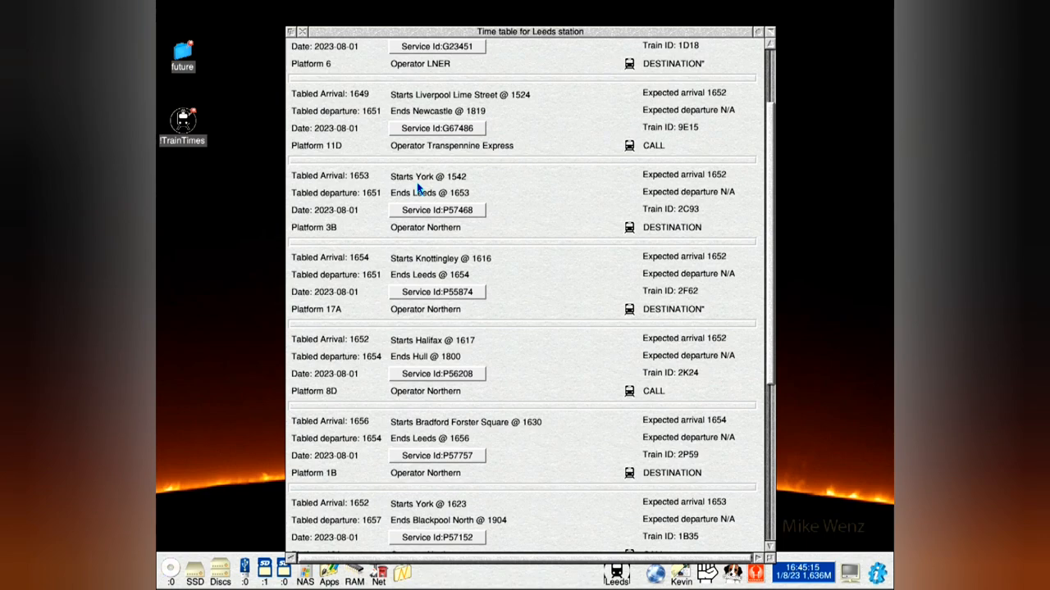
{"action": "scroll", "scroll_direction": "down", "scroll_amount": 3}
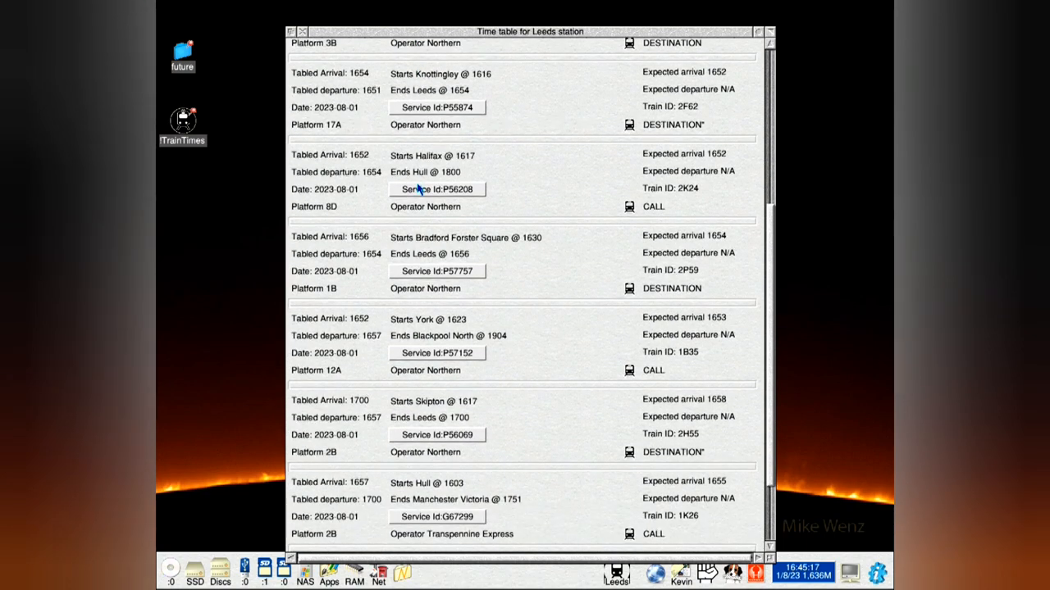
{"action": "scroll", "scroll_direction": "down", "scroll_amount": 3}
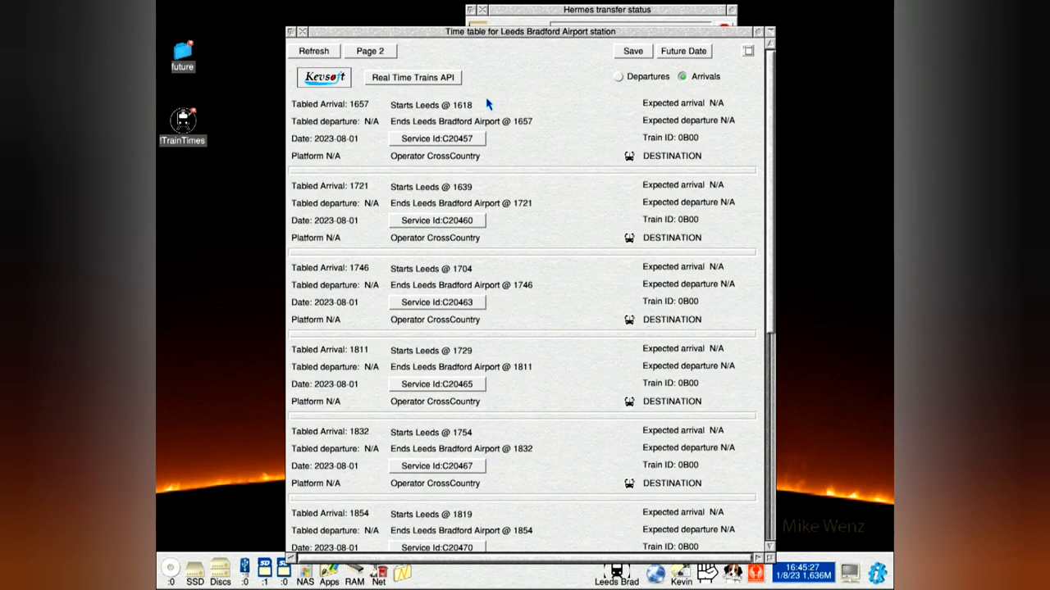
{"action": "mouse_move", "coordinate": [718, 56]}
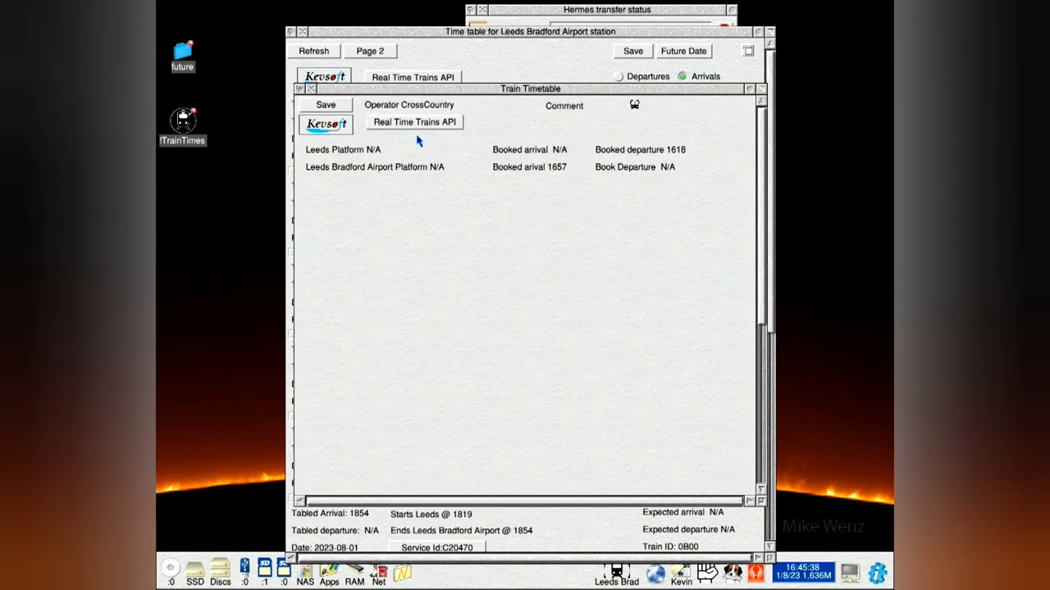
{"action": "mouse_move", "coordinate": [341, 149]}
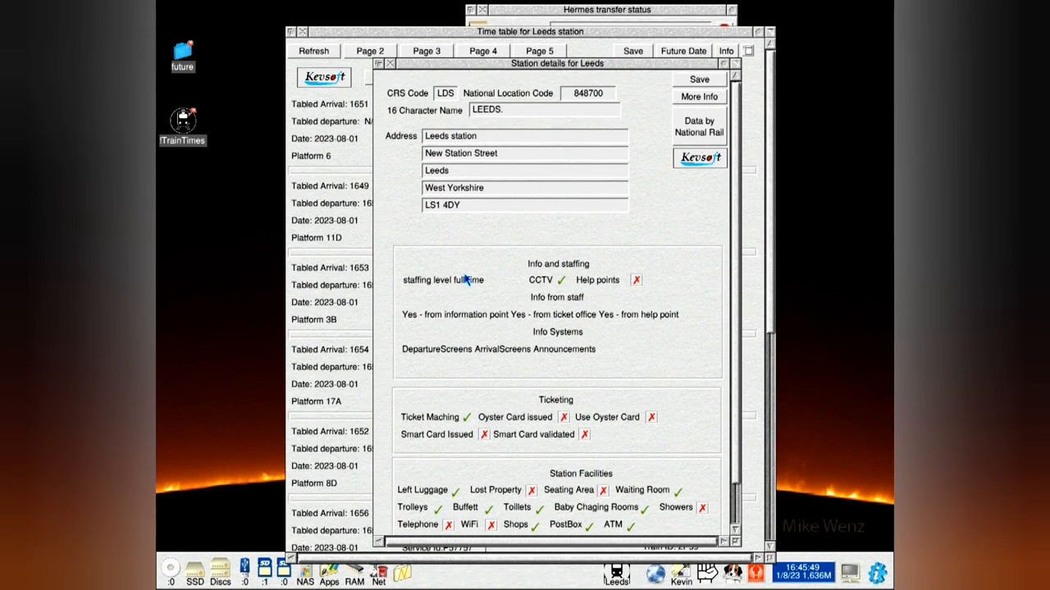
{"action": "mouse_move", "coordinate": [642, 194]}
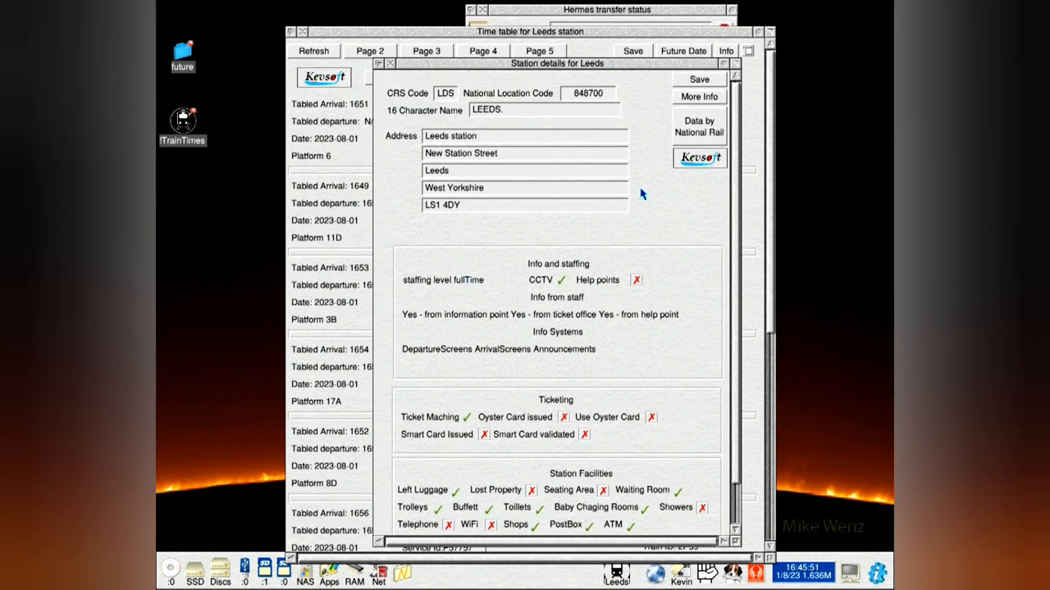
Choose Save Address for the Leeds station info, keeping Text output selected.
{"action": "left_click", "coordinate": [697, 78]}
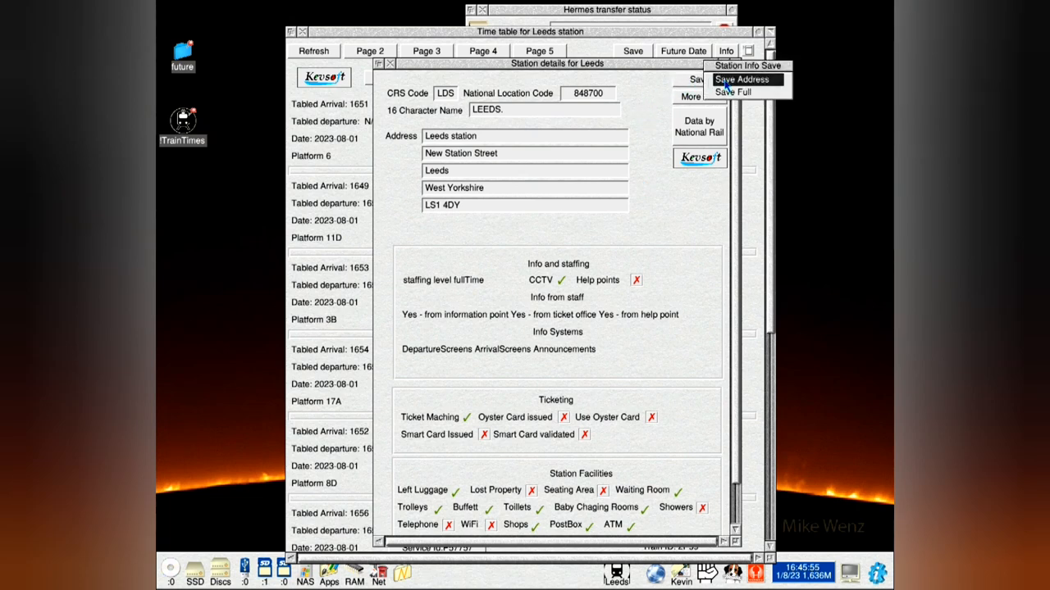
{"action": "left_click", "coordinate": [740, 78]}
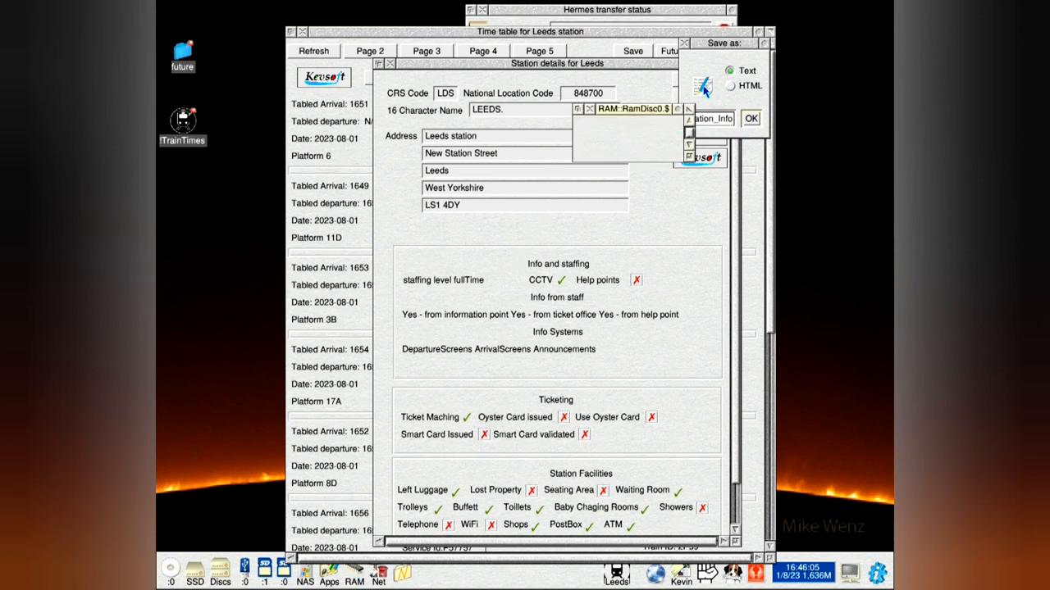
Save Station_Info to the RAM disc and read it in StrongED.
{"action": "left_click", "coordinate": [749, 118]}
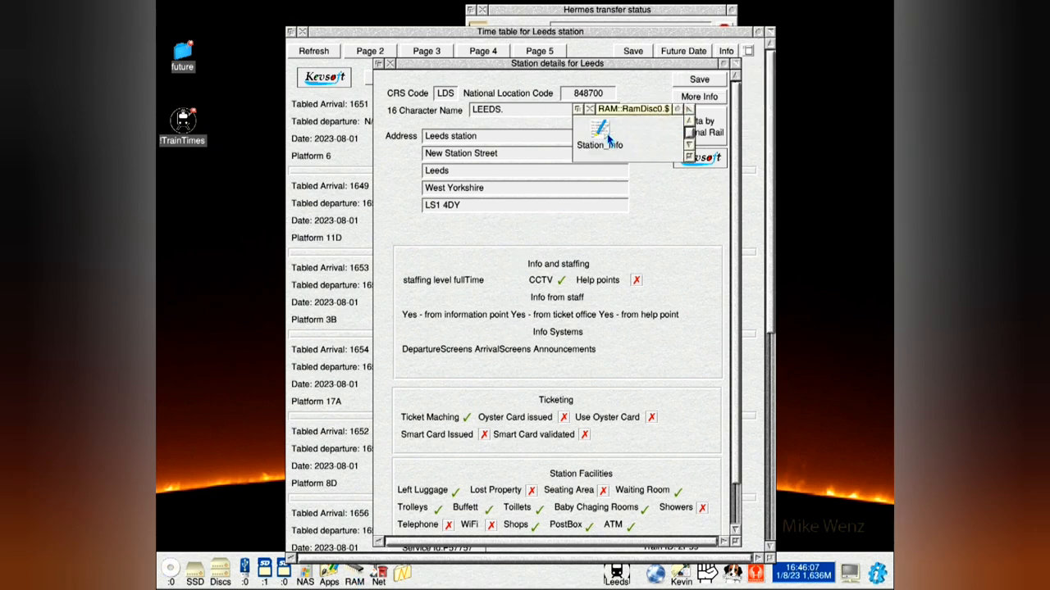
{"action": "left_click", "coordinate": [600, 131]}
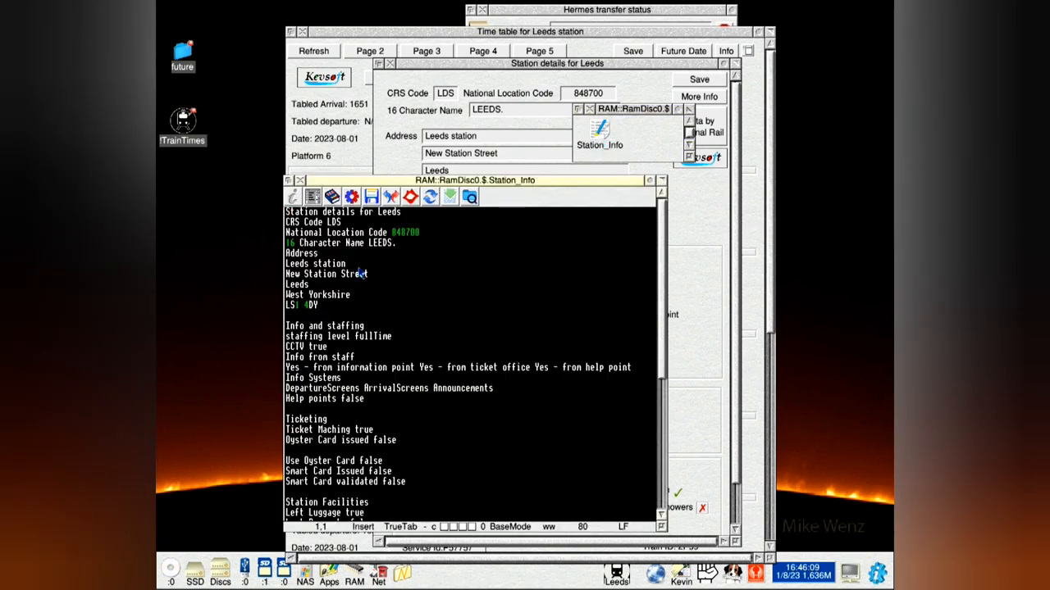
{"action": "scroll", "scroll_direction": "down", "scroll_amount": 3}
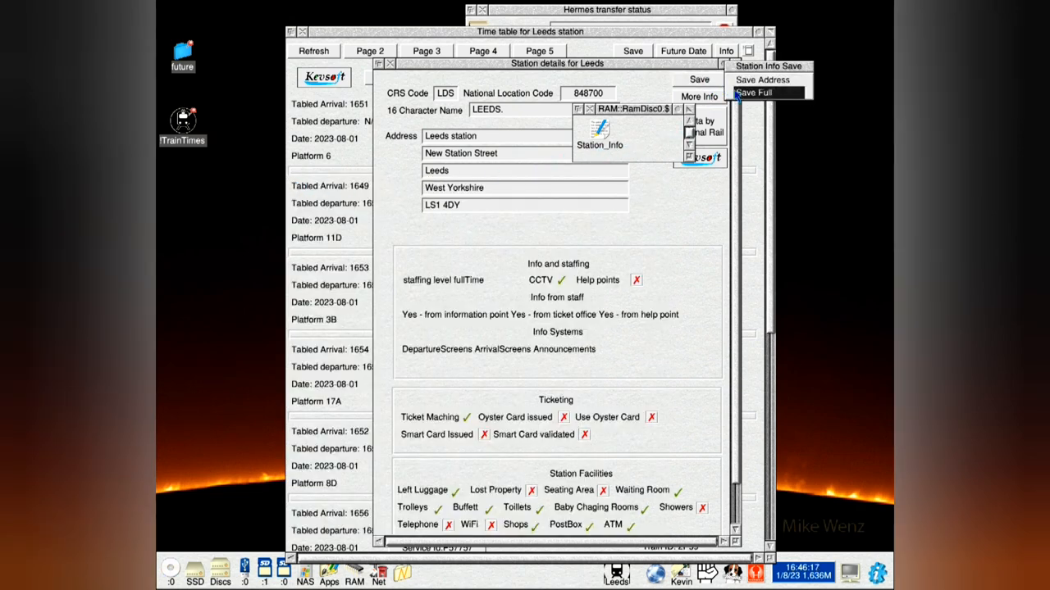
Choose Save Full for the complete Leeds station details.
{"action": "left_click", "coordinate": [752, 92]}
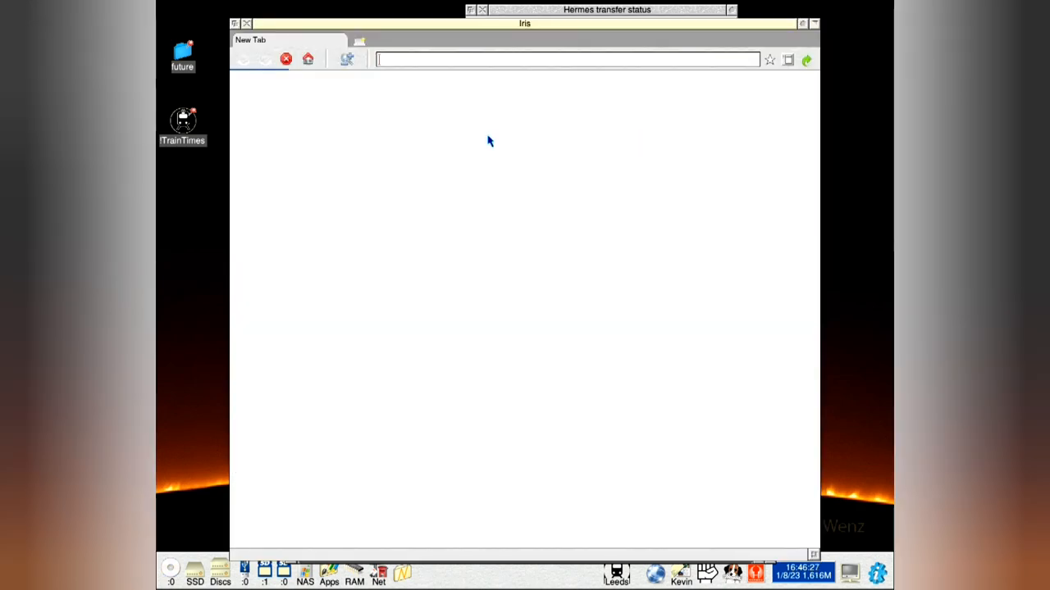
View file:///RAM::RamDisc0.$/Station_Info1 in Iris and read the Leeds station details page.
{"action": "type", "text": "file:///RAM::RamDisc0.$/Station_Info1"}
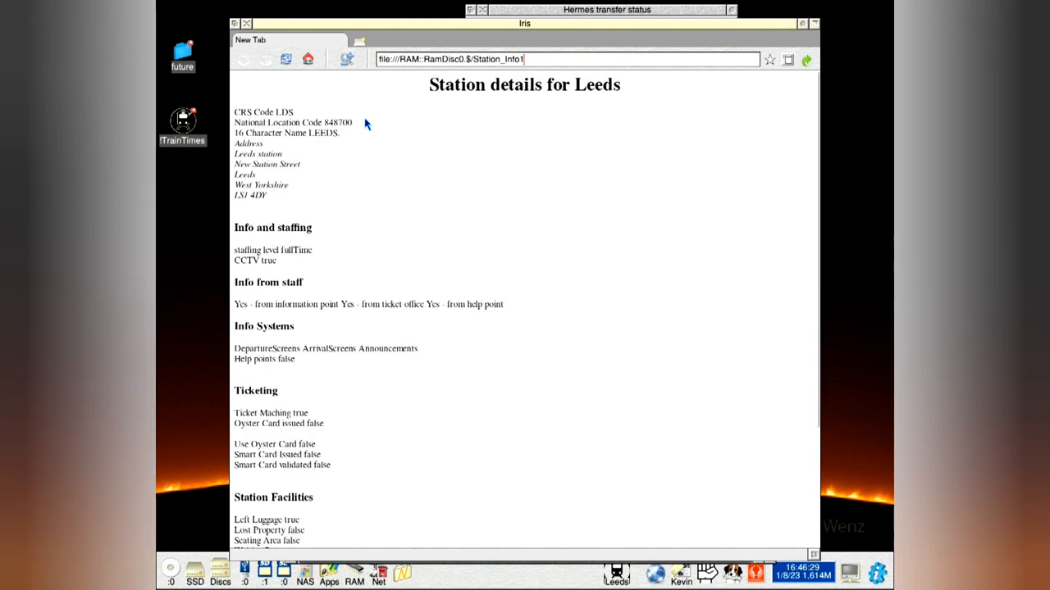
{"action": "mouse_move", "coordinate": [269, 194]}
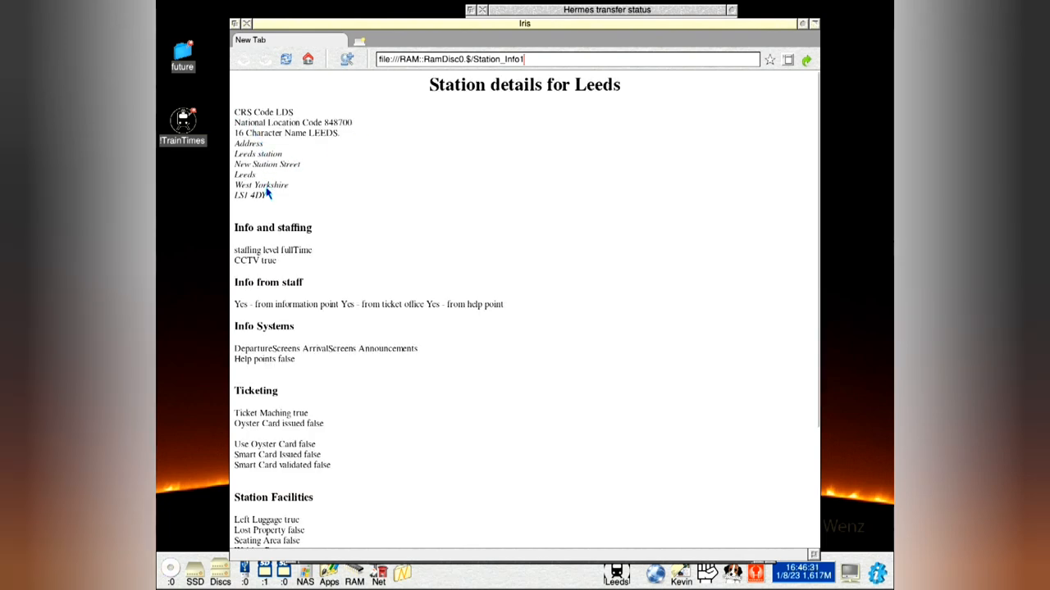
{"action": "scroll", "scroll_direction": "down", "scroll_amount": 3}
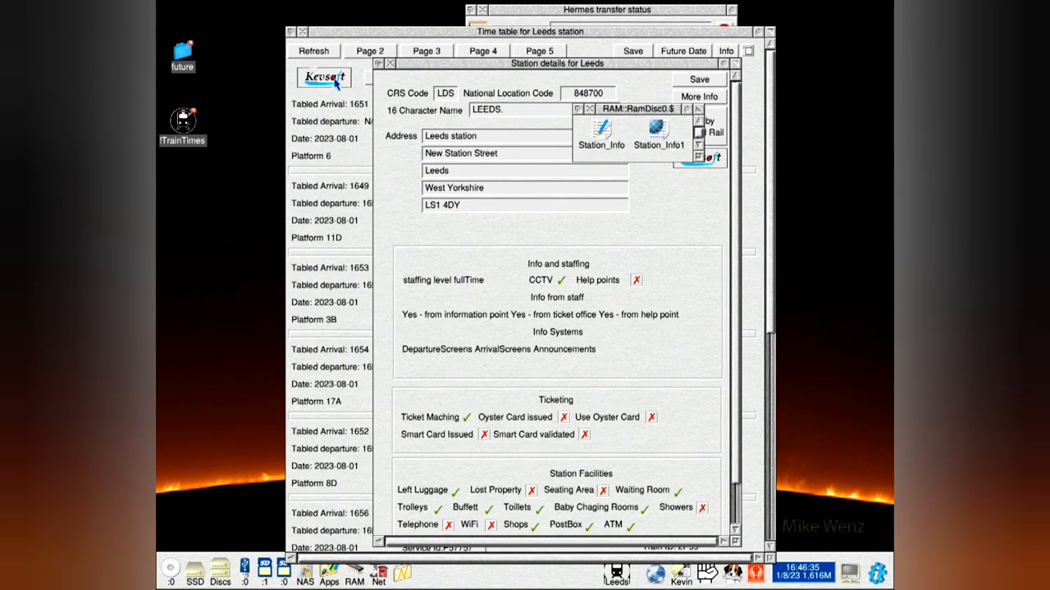
{"action": "mouse_move", "coordinate": [458, 235]}
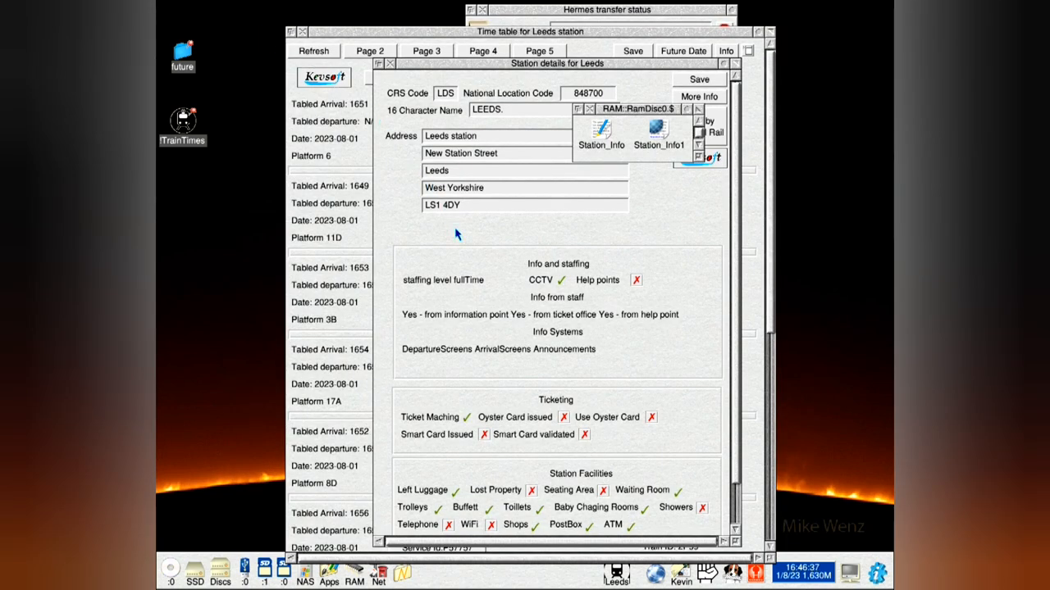
{"action": "mouse_move", "coordinate": [457, 238]}
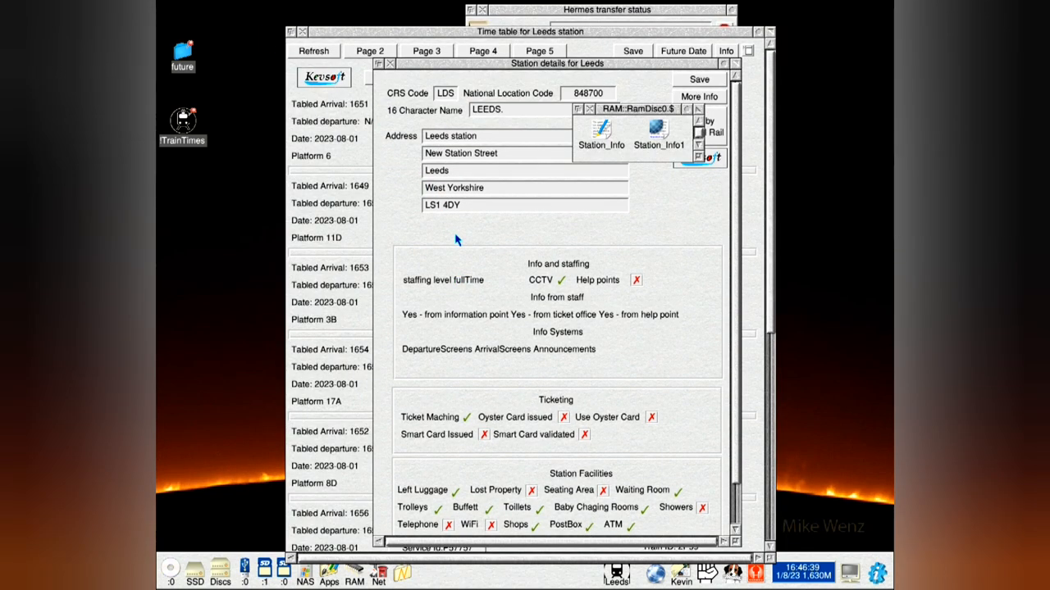